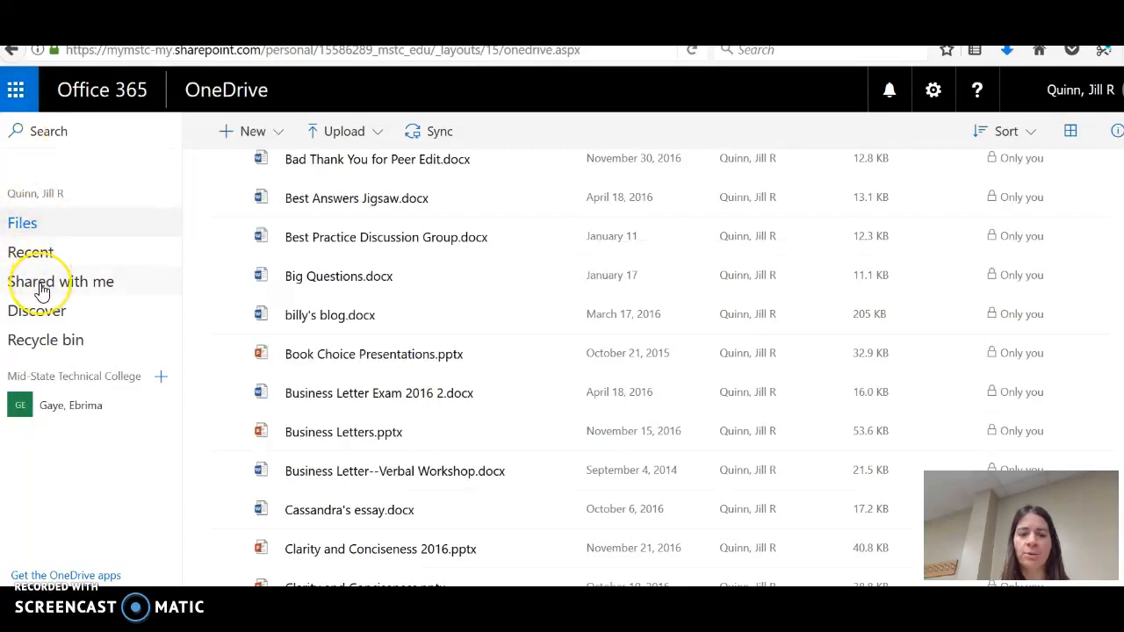
- From the Shared with me list, open the Mandatory Service Obligation paper in Word Online
click(60, 281)
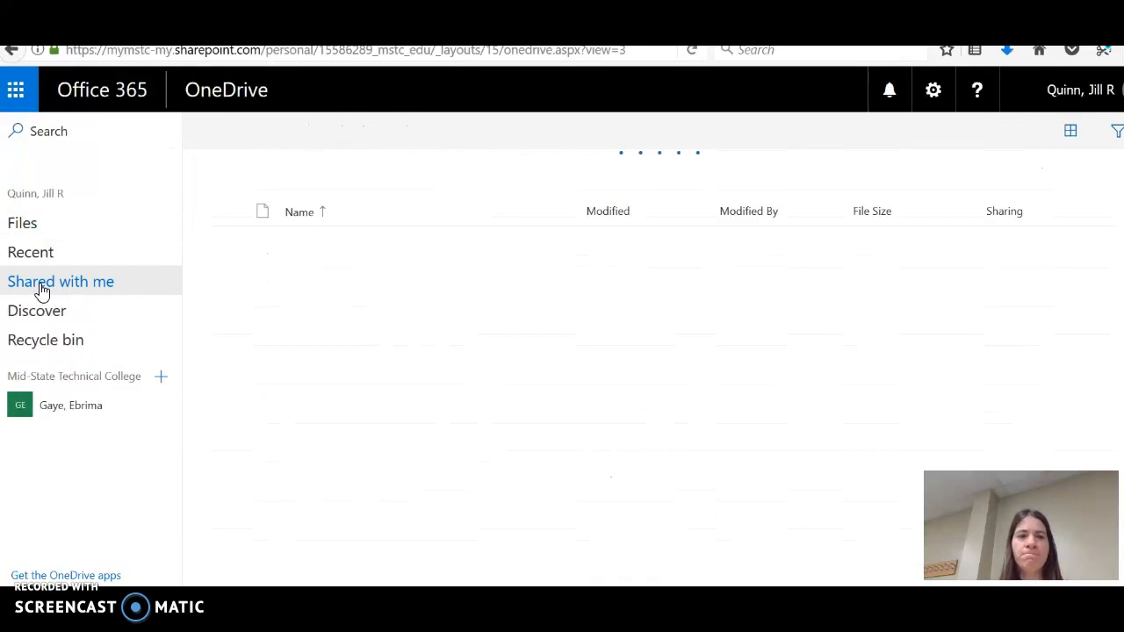
click(60, 281)
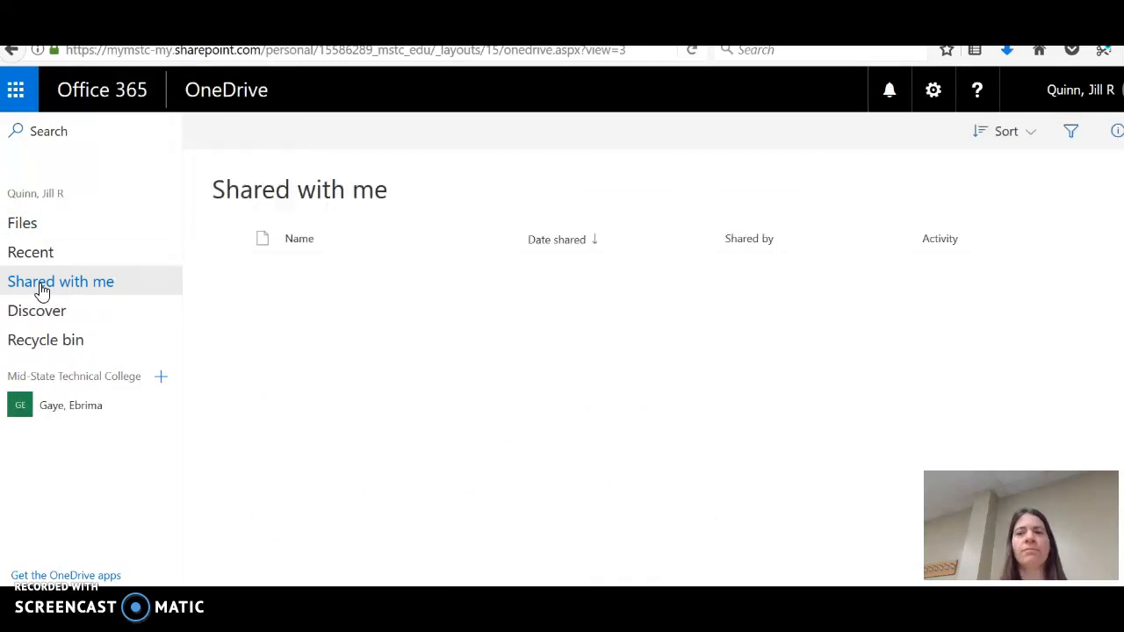
click(59, 281)
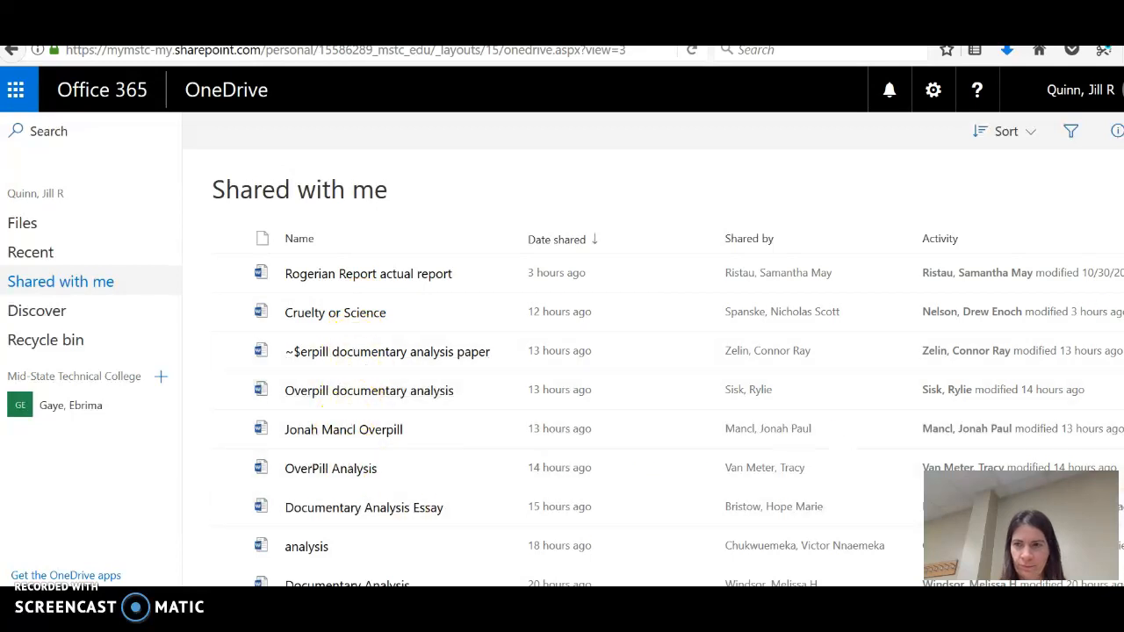
scroll(down, 3)
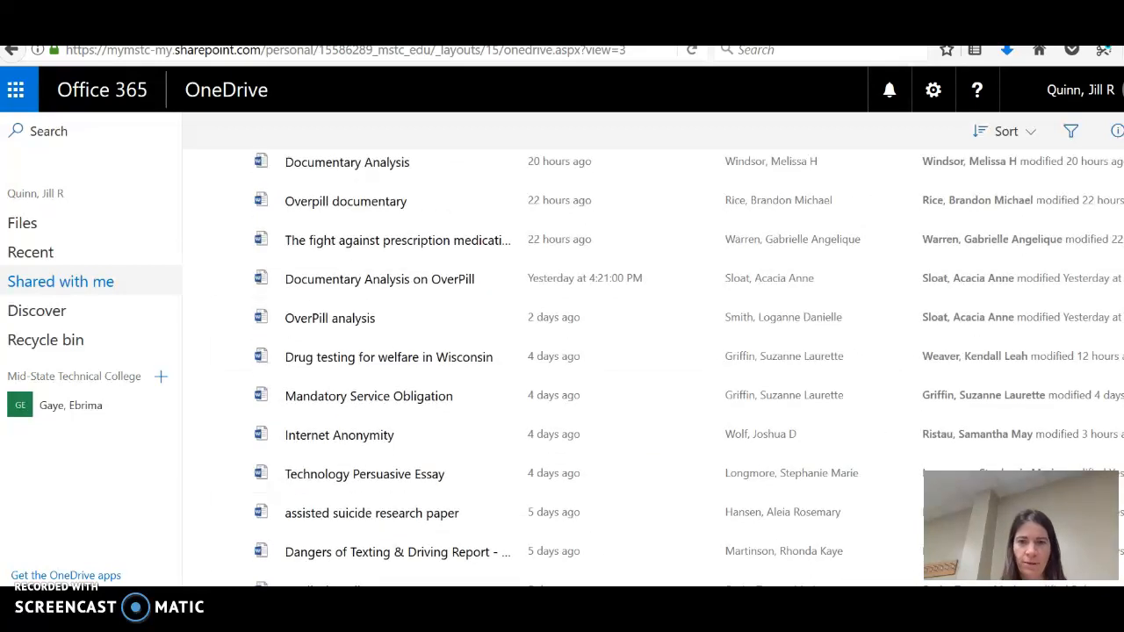
mouse_move(466, 239)
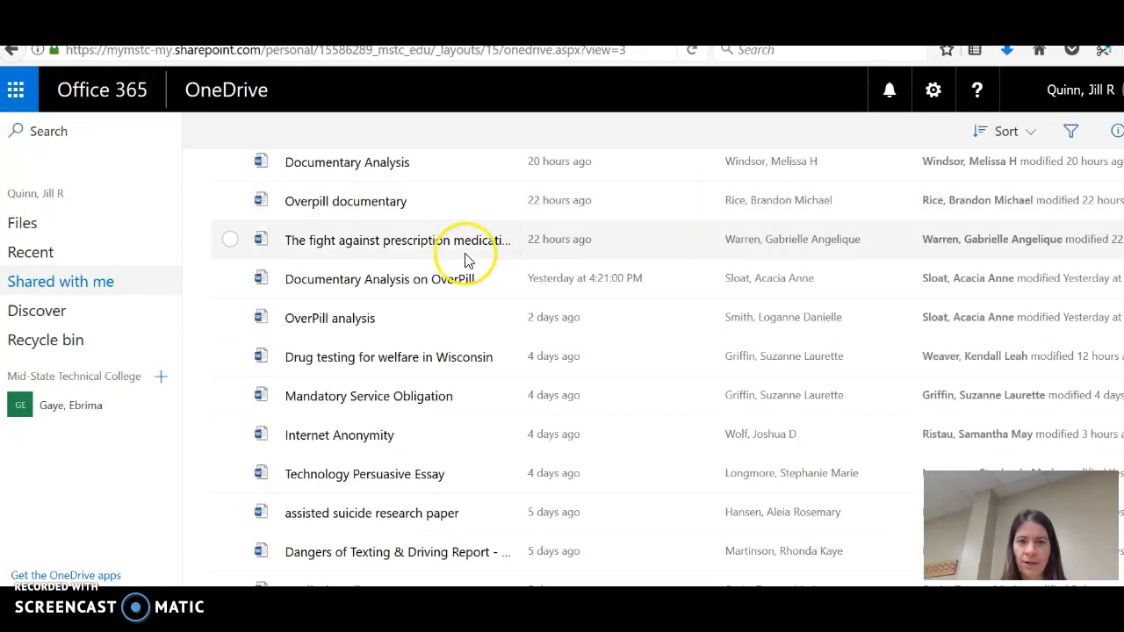
mouse_move(264, 435)
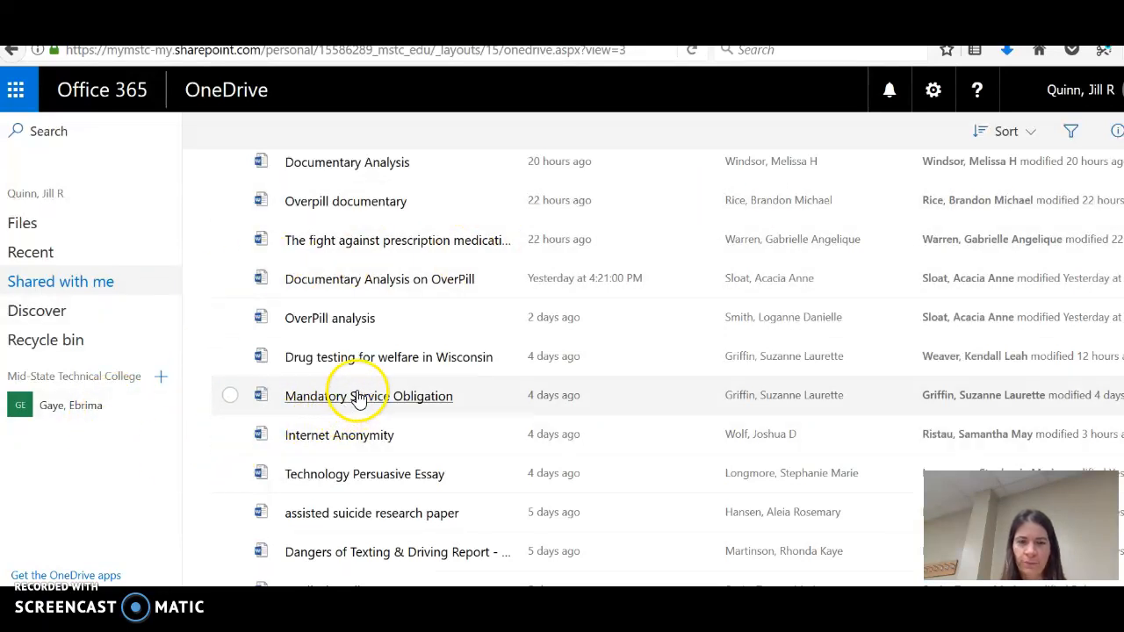
click(369, 397)
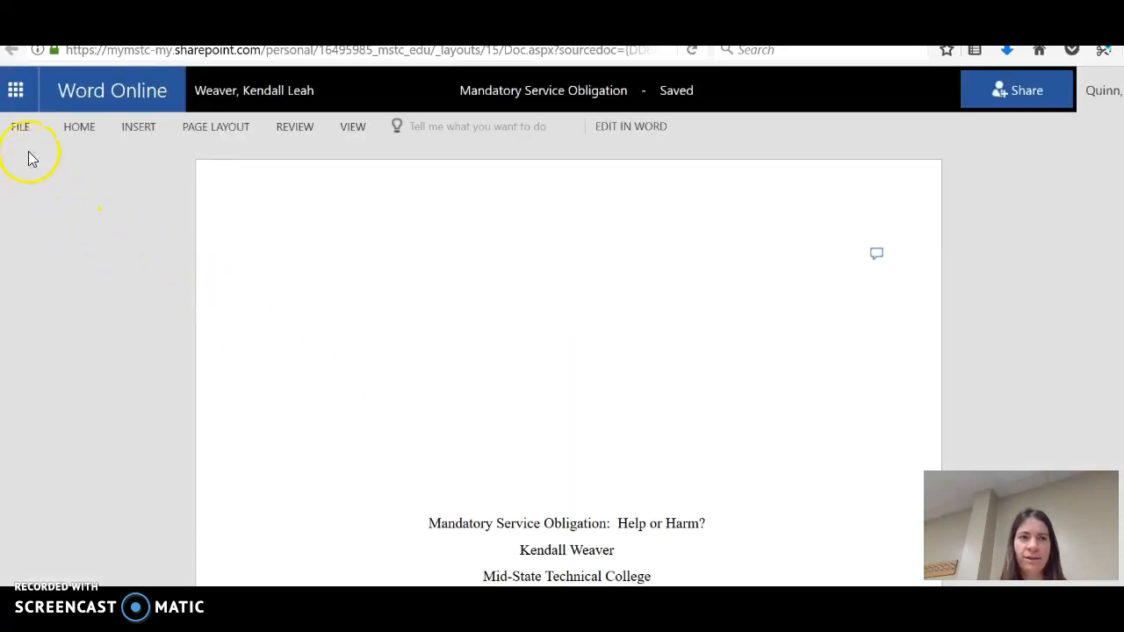
- Download a copy of Mandatory Service Obligation via File > Save As > Download a Copy
click(19, 127)
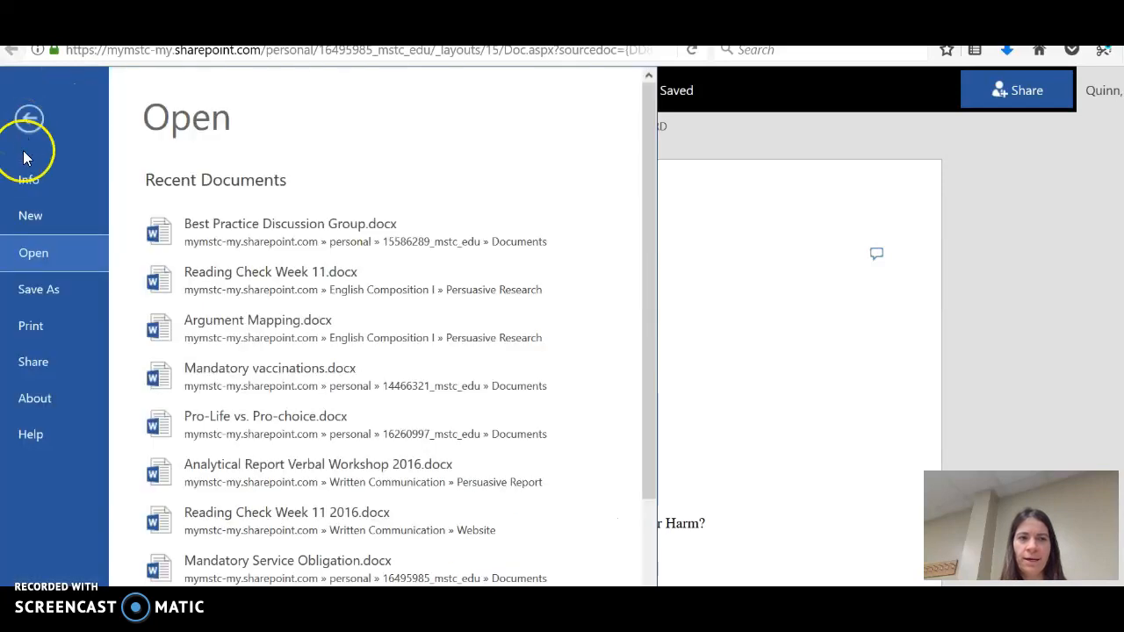
click(38, 288)
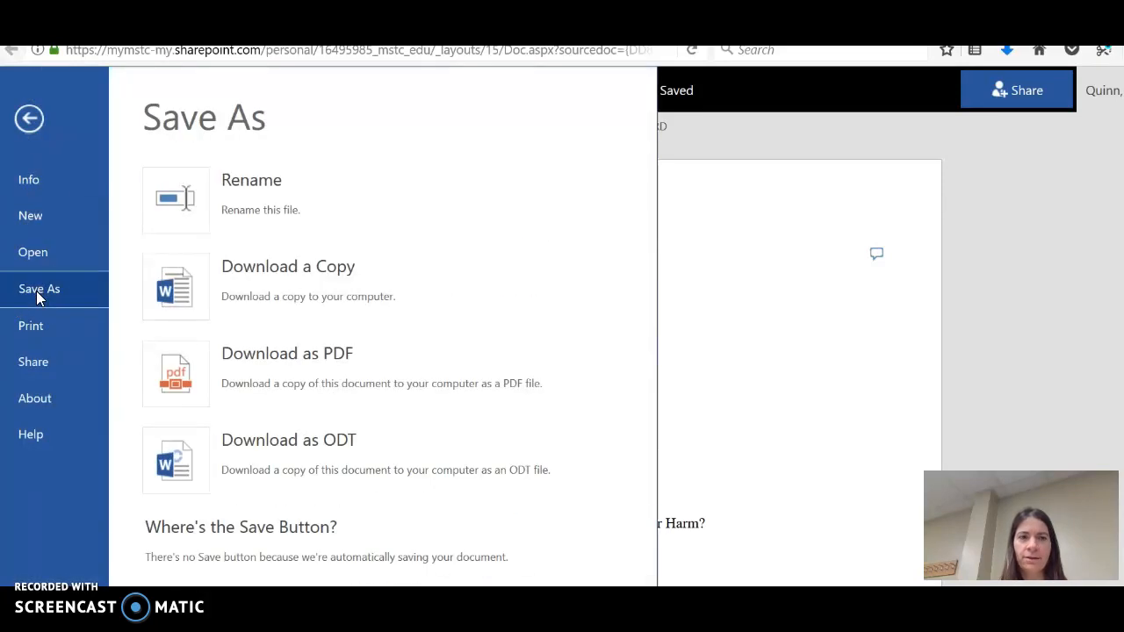
mouse_move(292, 281)
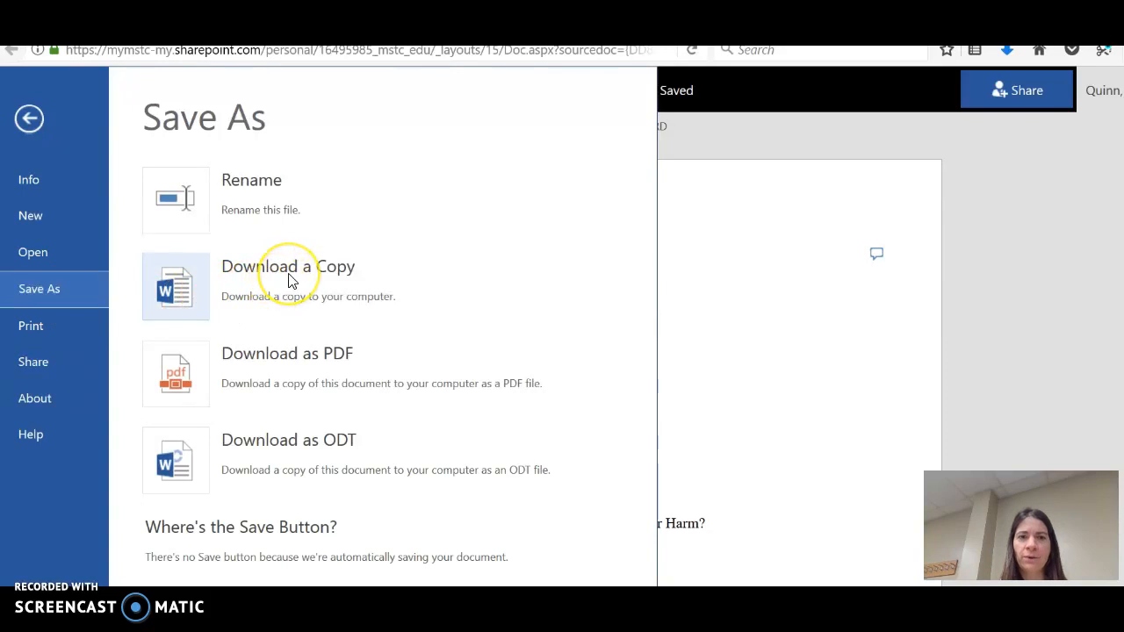
click(288, 267)
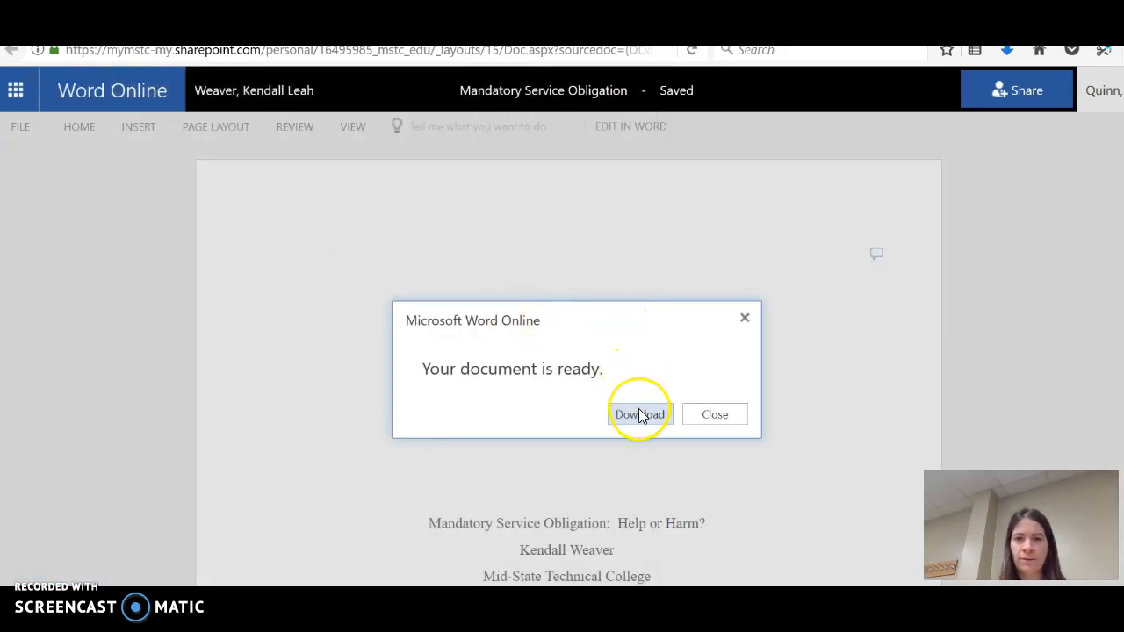
click(640, 415)
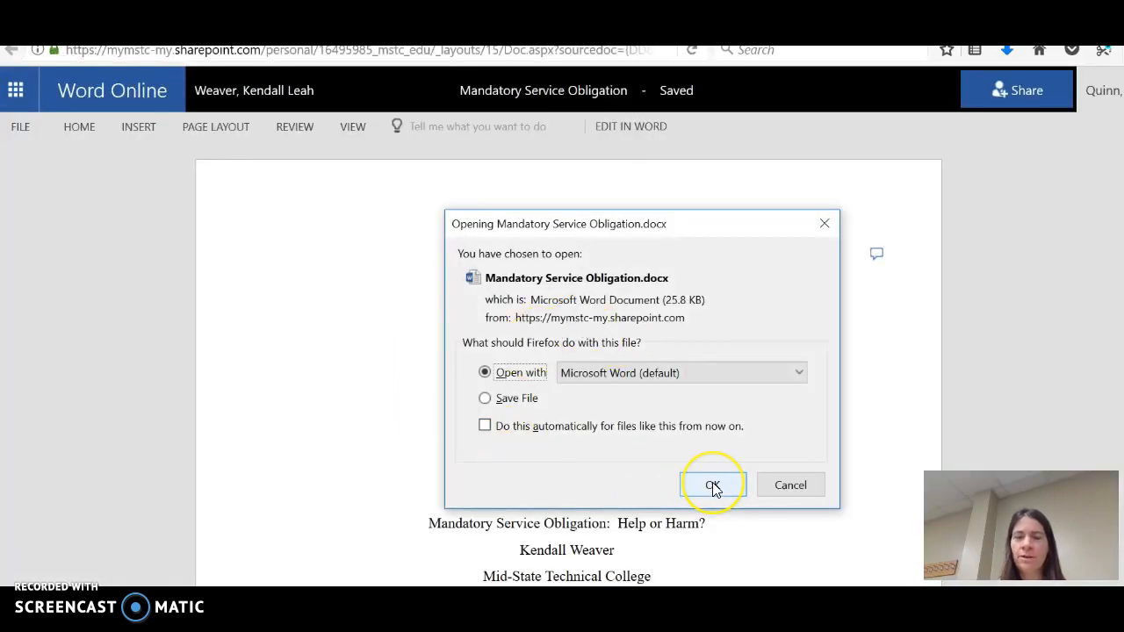
- Open the downloaded copy with desktop Microsoft Word, arriving in Protected View
click(713, 484)
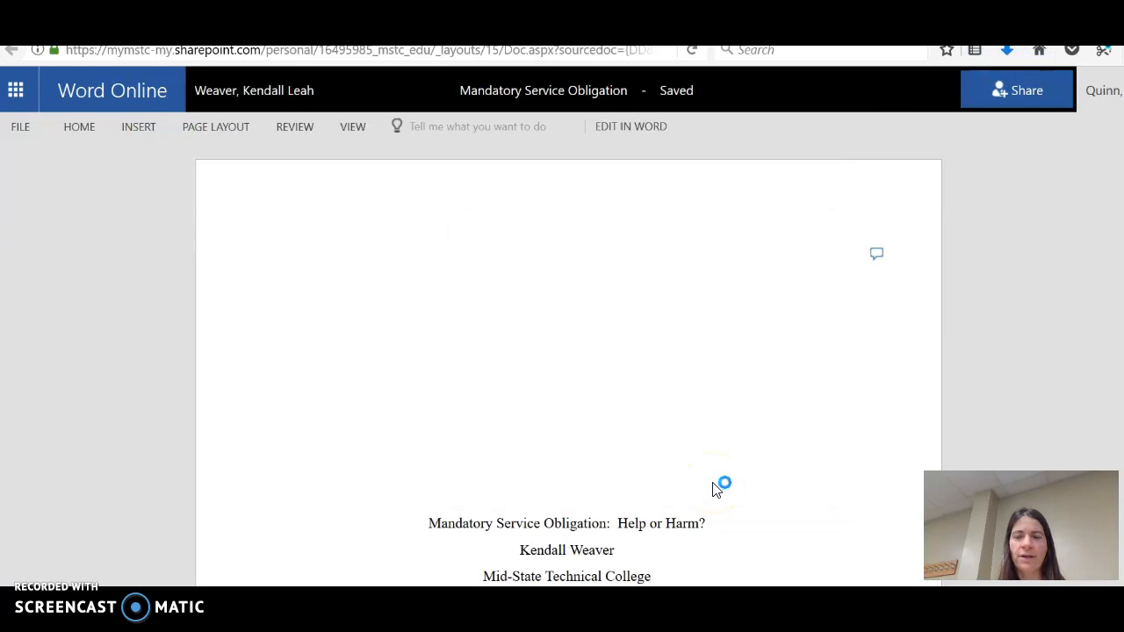
click(565, 255)
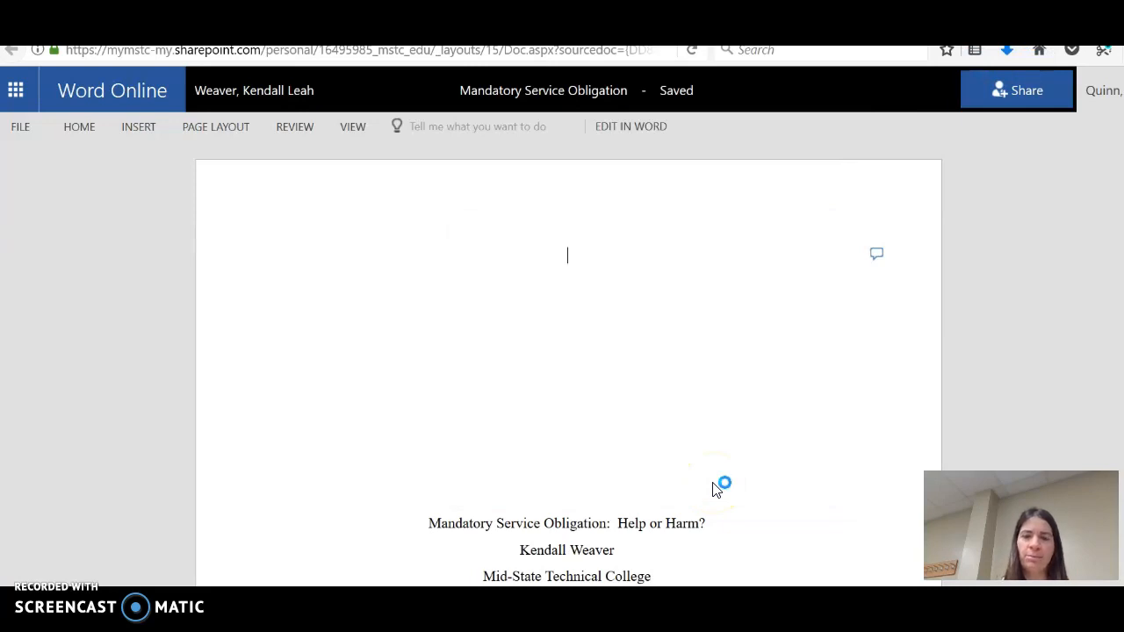
click(629, 127)
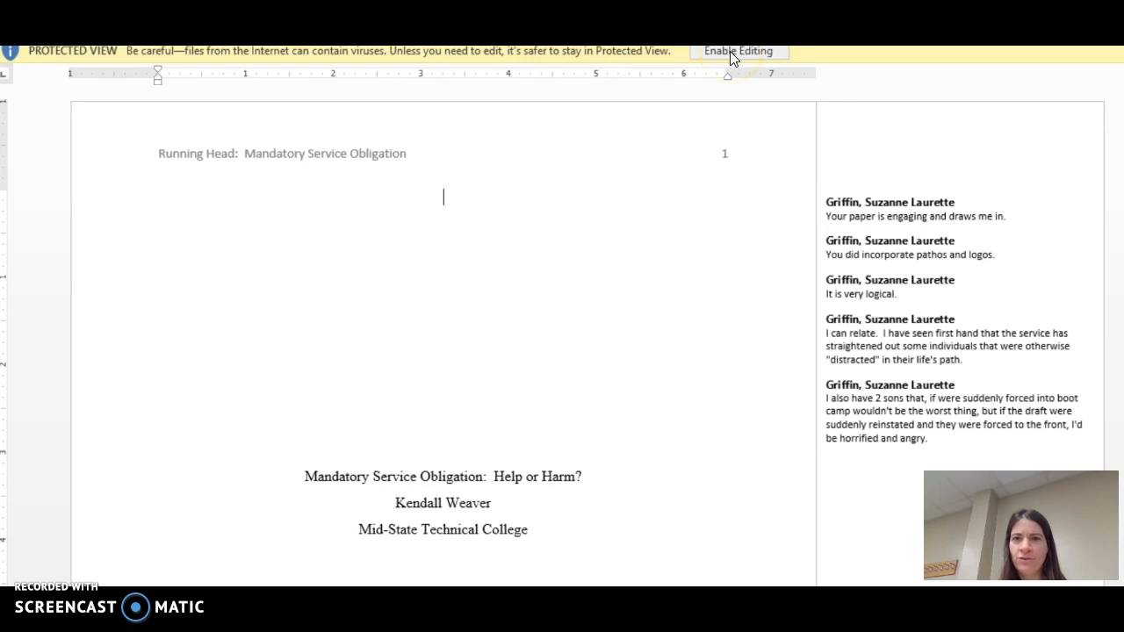
- Enable editing, then toggle Show Comments on Review so the reviewer comments appear in the margin
click(738, 49)
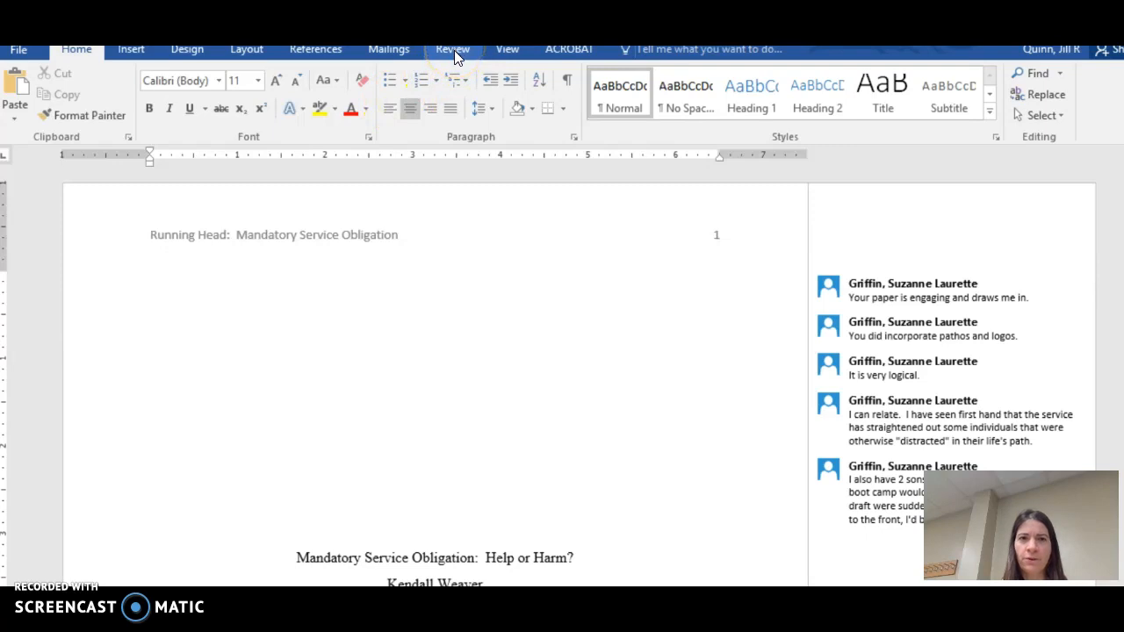
click(453, 49)
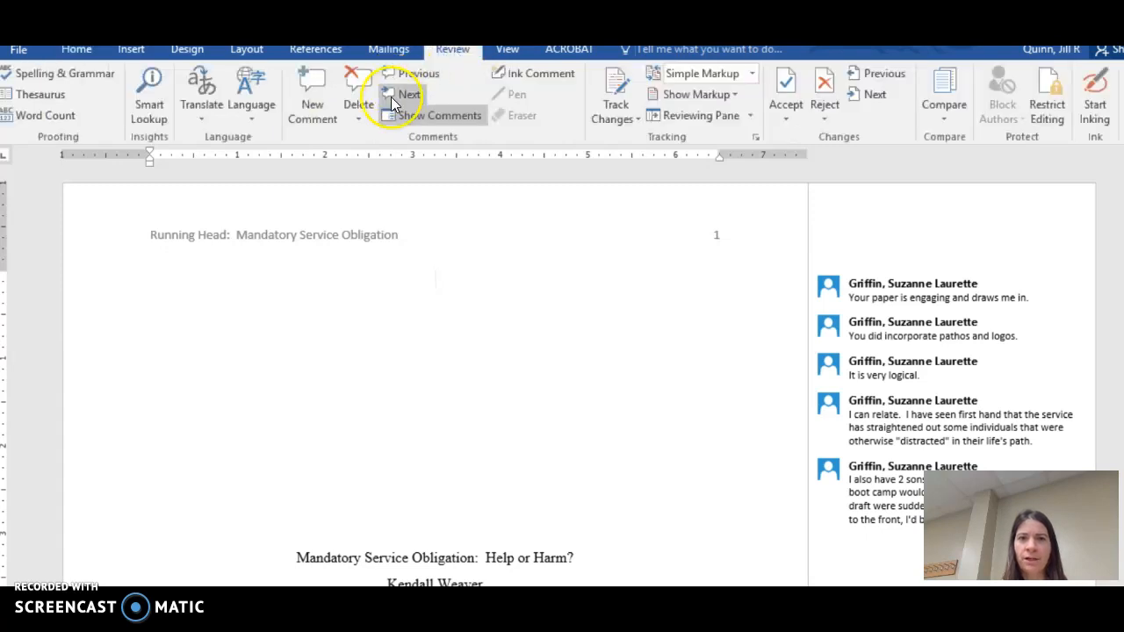
click(454, 115)
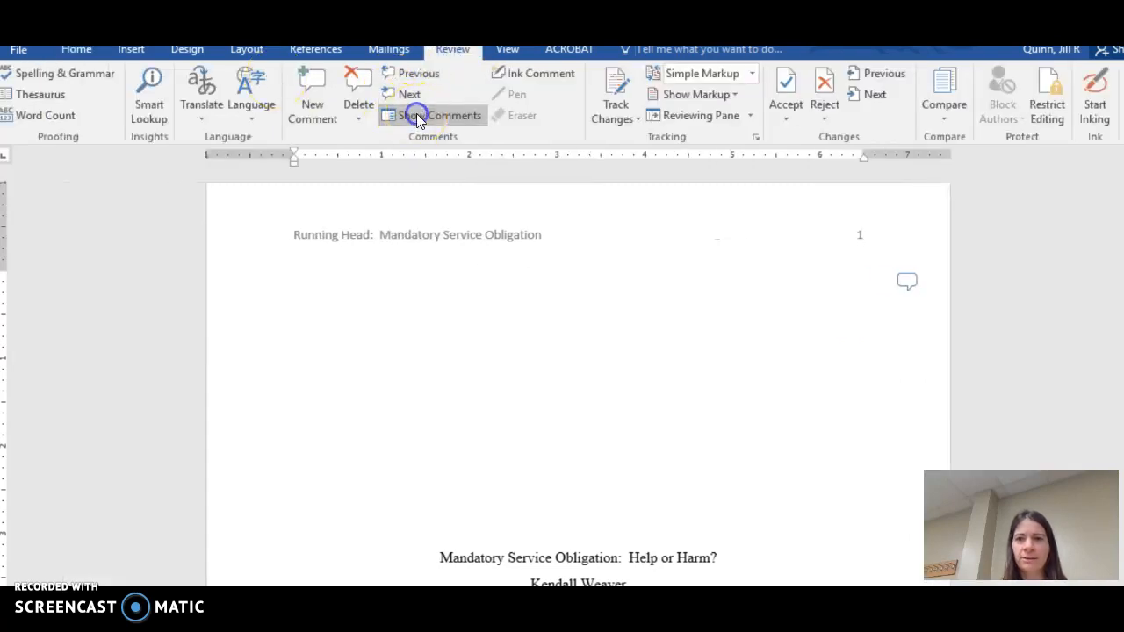
click(432, 116)
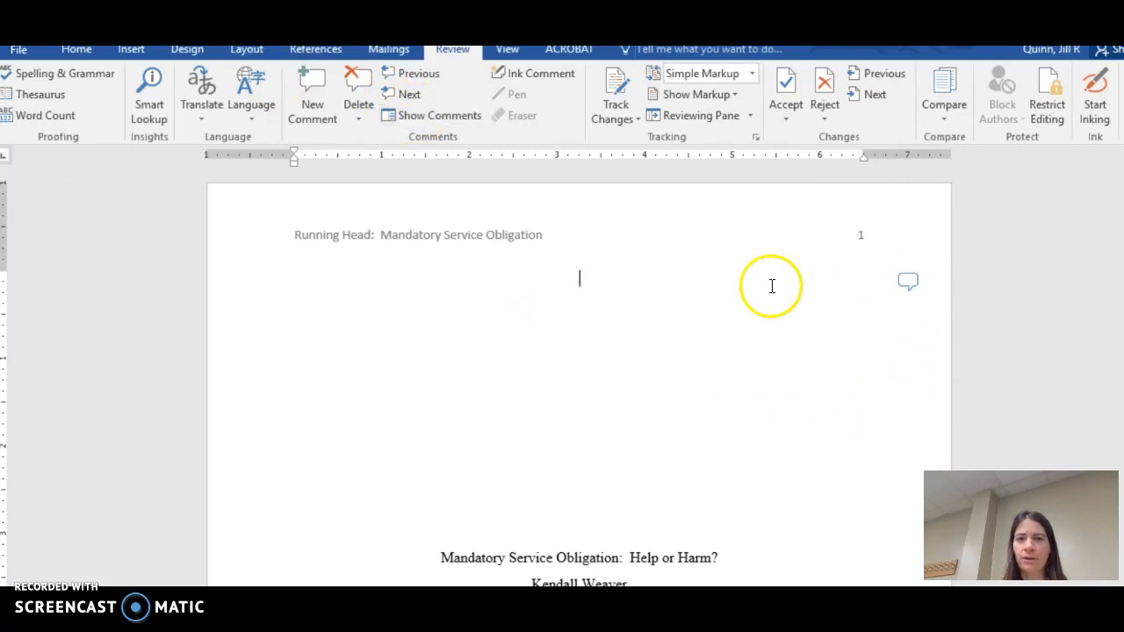
click(440, 116)
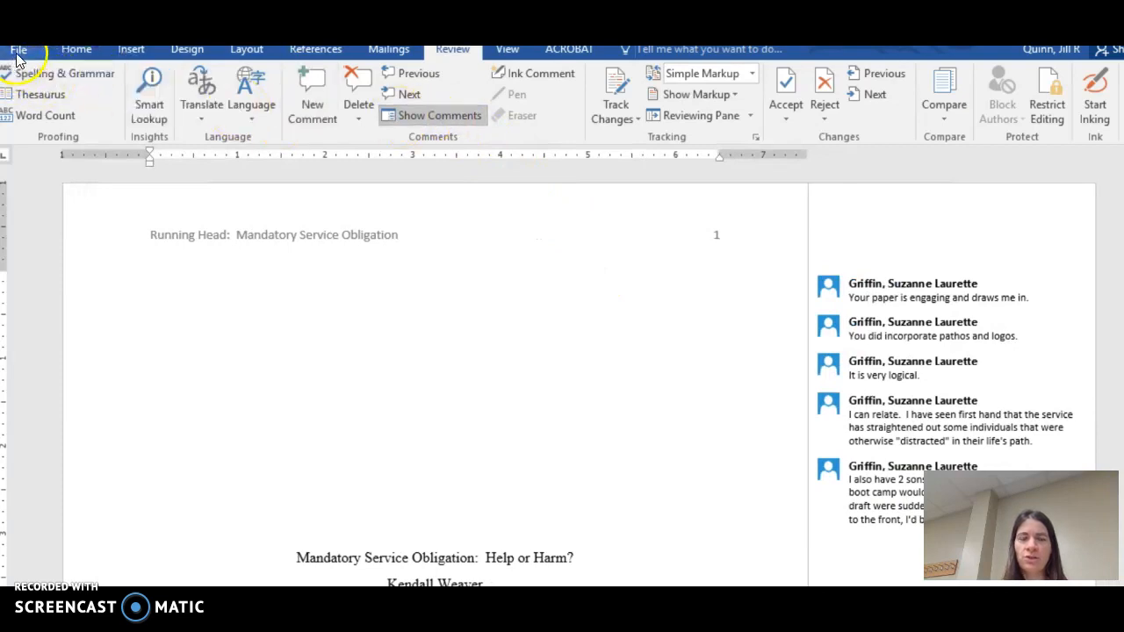
- Display the Print settings and preview of the draft with its comments via File > Print
click(17, 49)
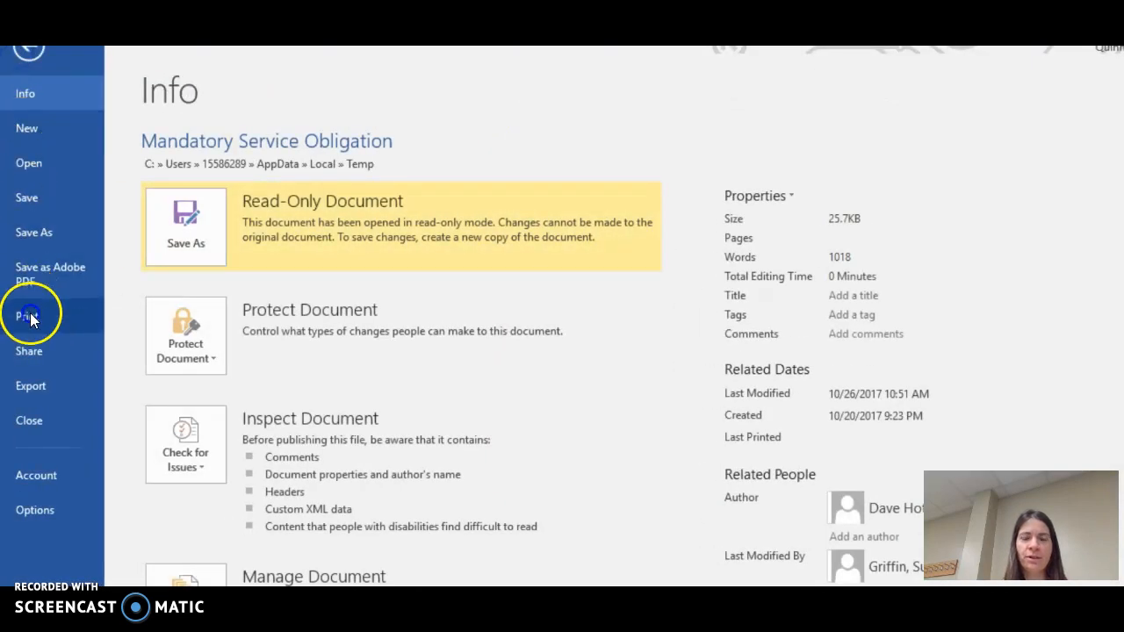
click(30, 316)
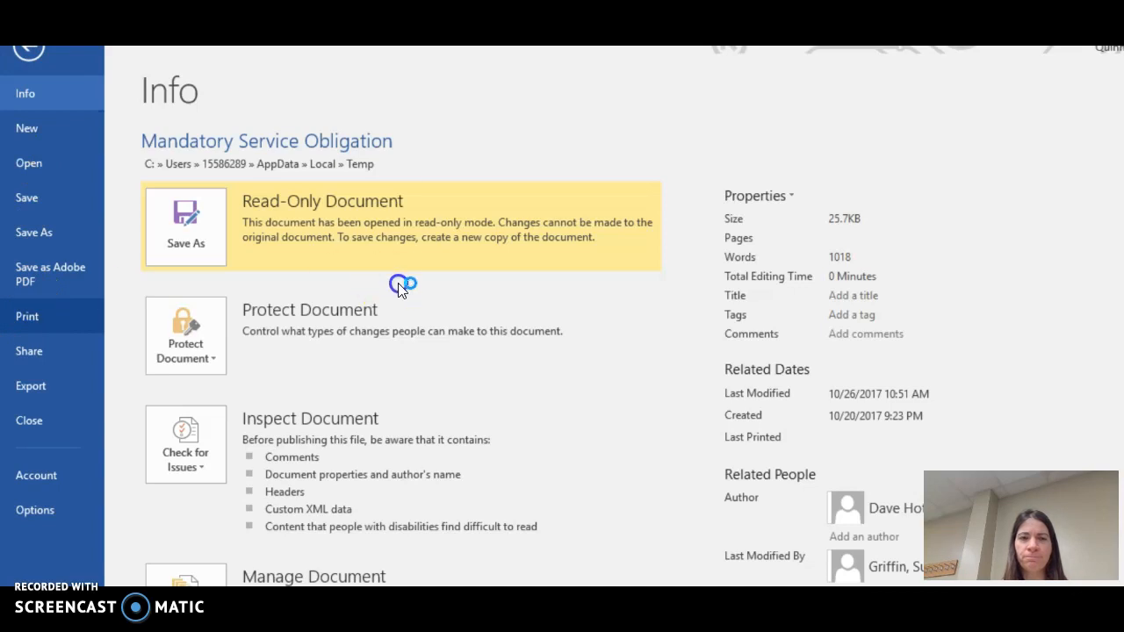
click(28, 316)
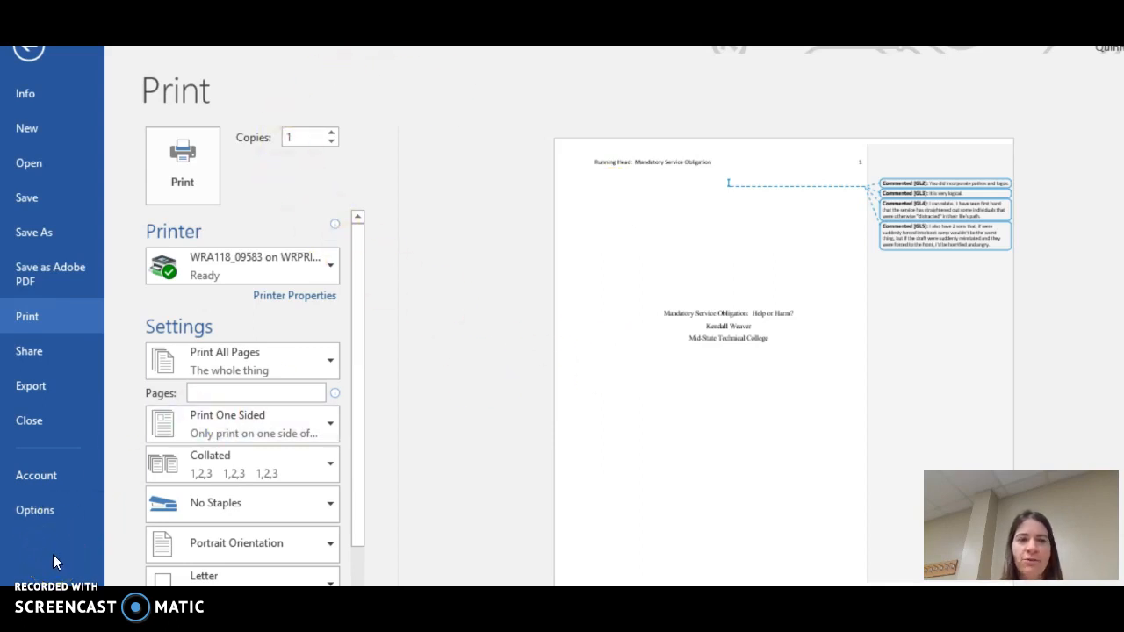
mouse_move(31, 562)
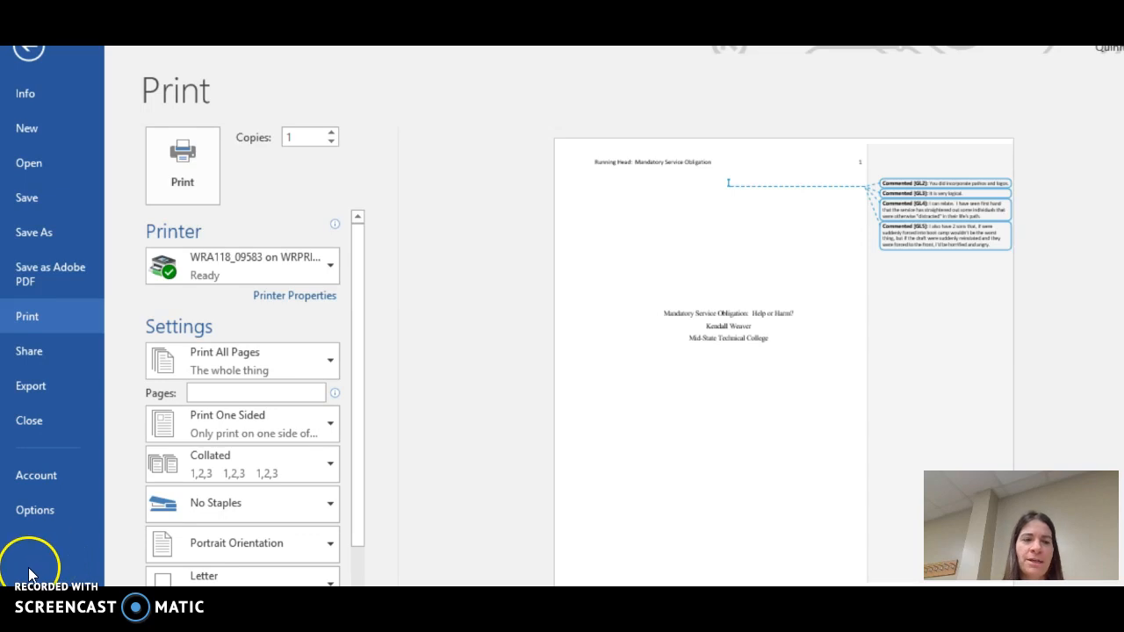